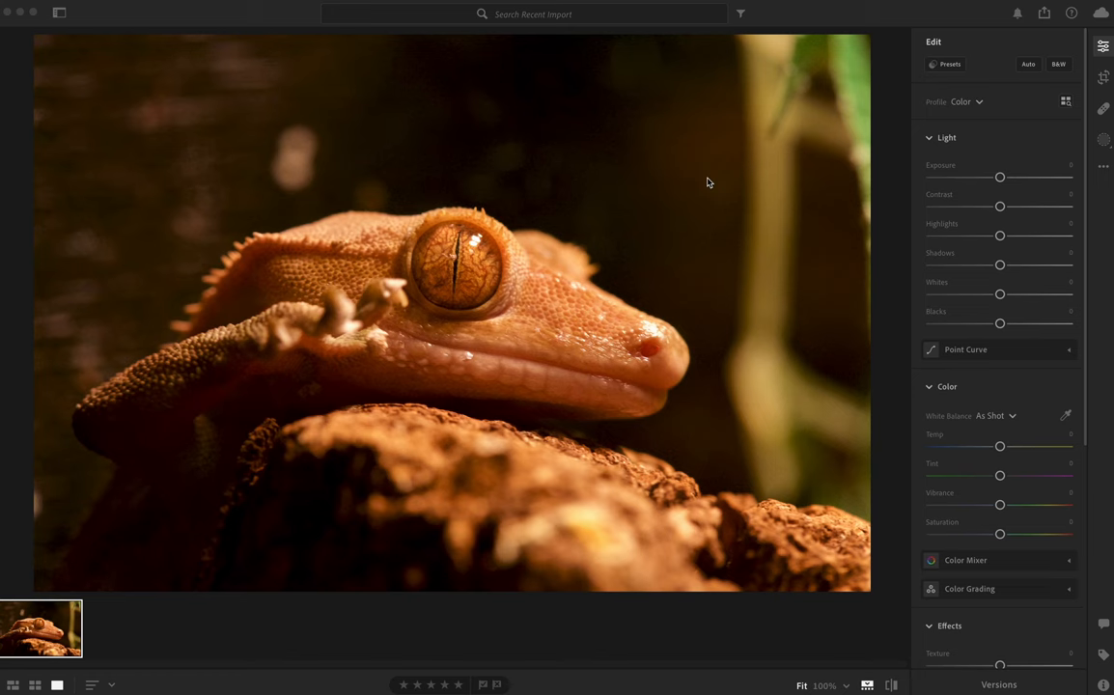
{"action": "mouse_move", "coordinate": [710, 184]}
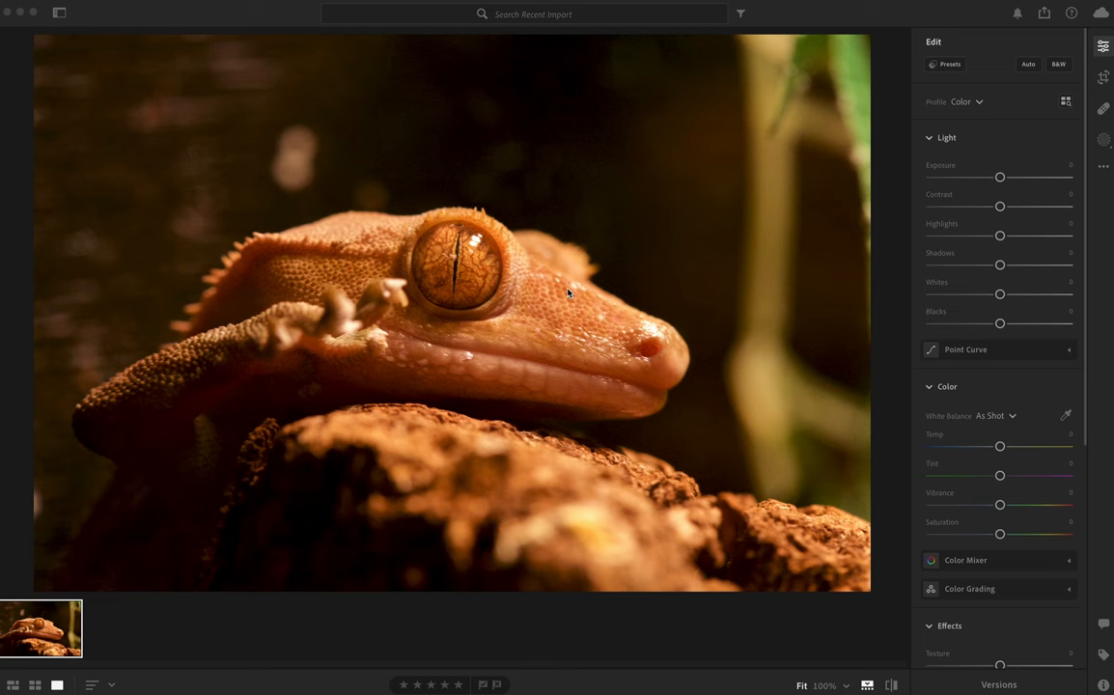
- Browse the Lightroom menu, then the File menu's add, import and export commands
{"action": "left_click", "coordinate": [14, 8]}
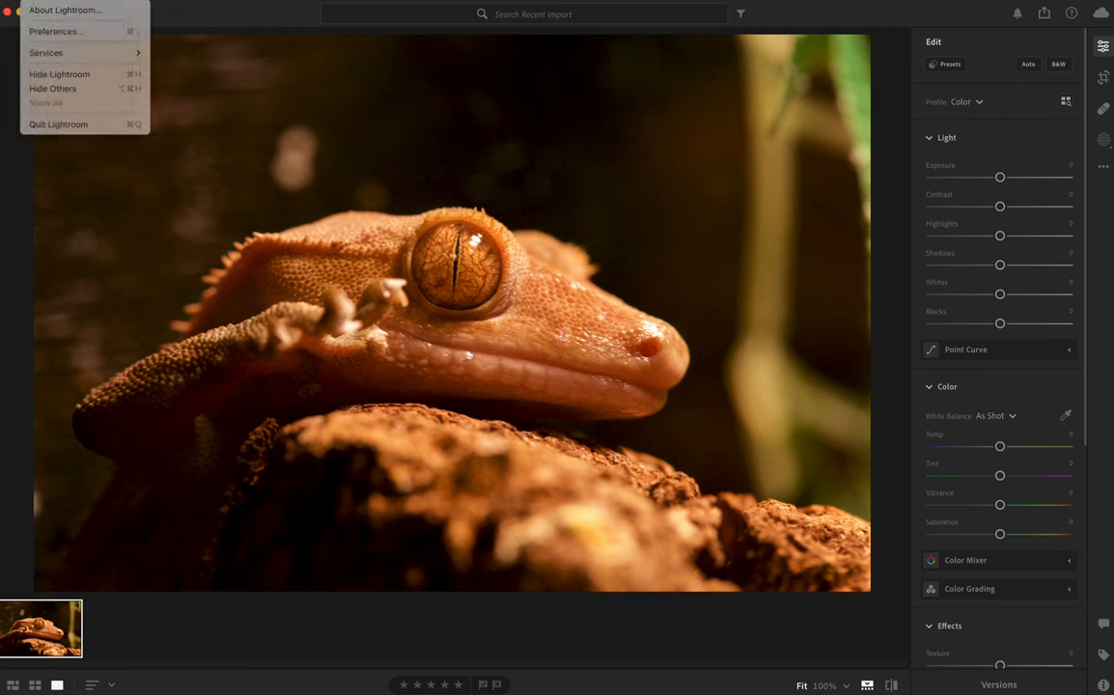
{"action": "left_click", "coordinate": [65, 9]}
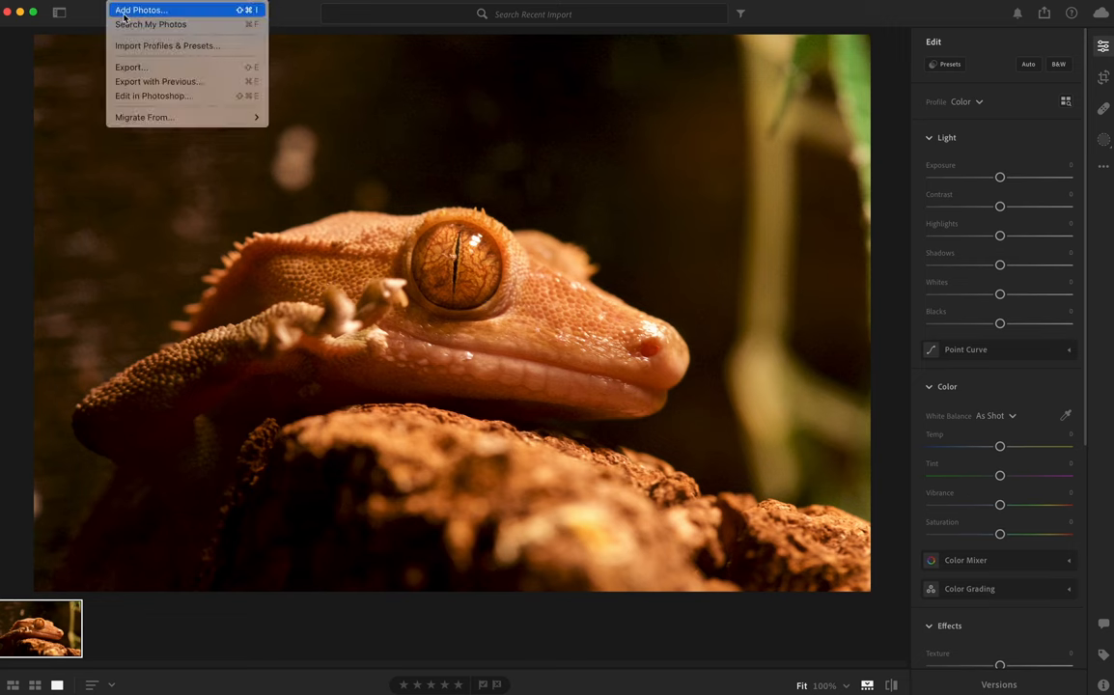
- Pick the nine RW2 raw files from A001 > DCIM > 100_PANA via Add Photos
{"action": "left_click", "coordinate": [141, 10]}
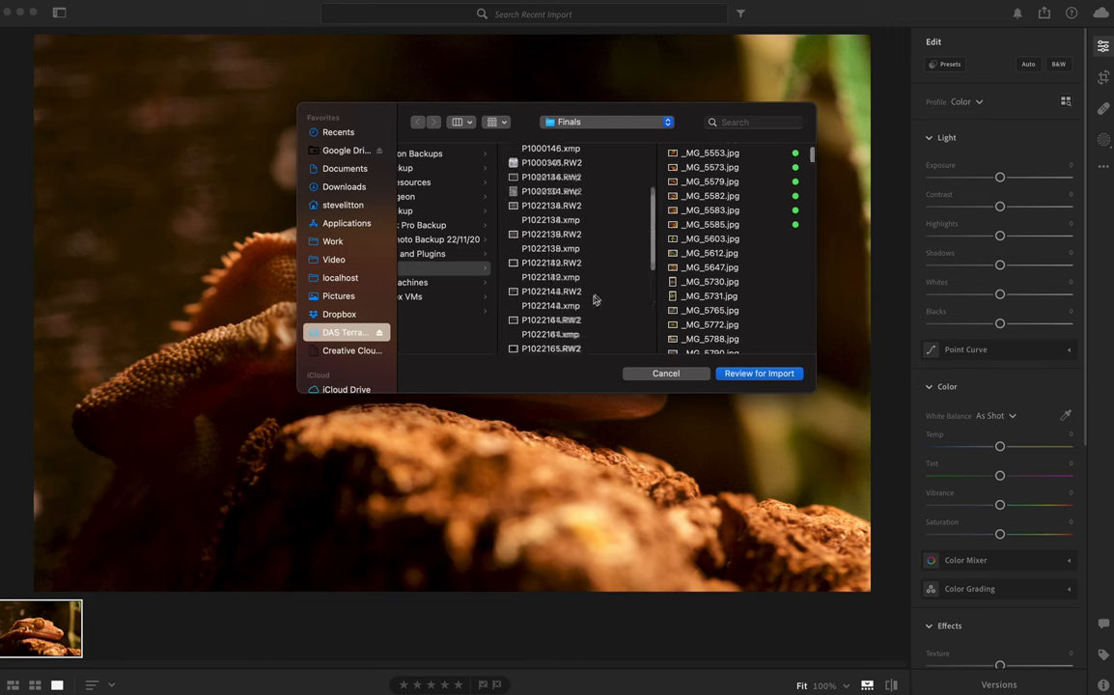
{"action": "left_click", "coordinate": [332, 281]}
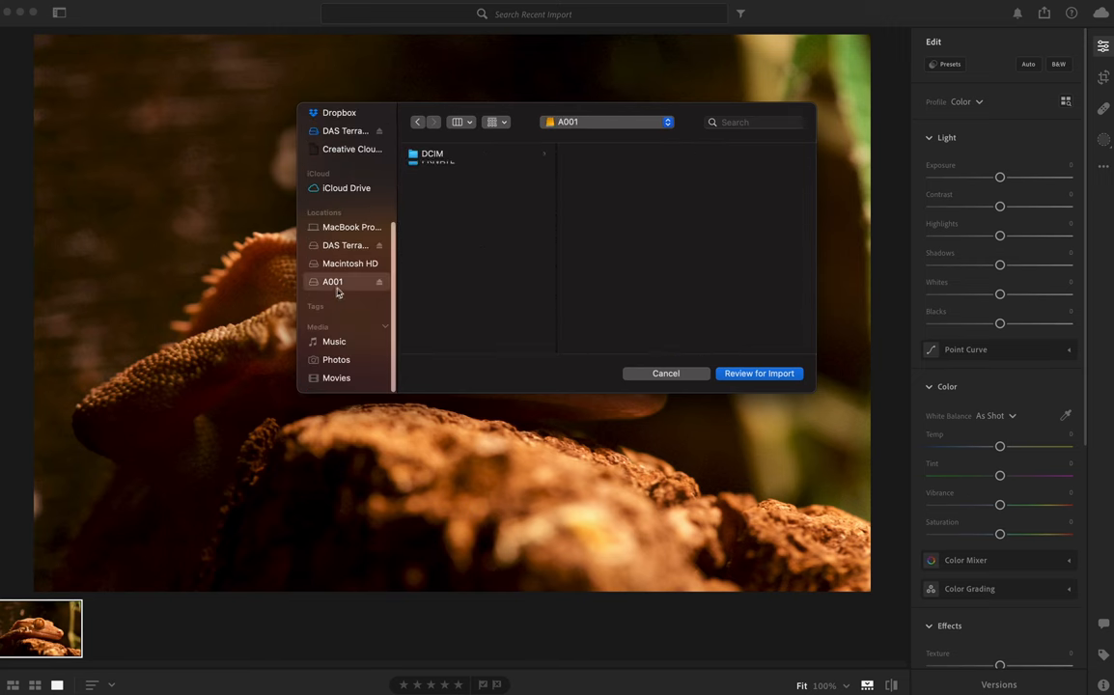
{"action": "left_click", "coordinate": [432, 153]}
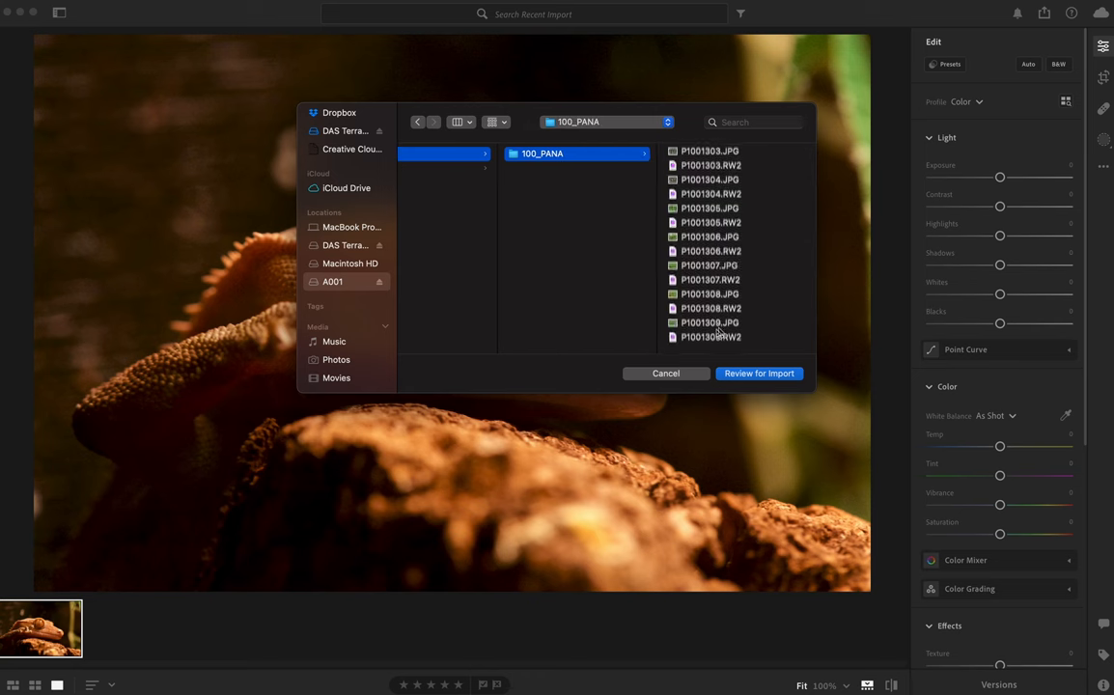
{"action": "left_click", "coordinate": [554, 339]}
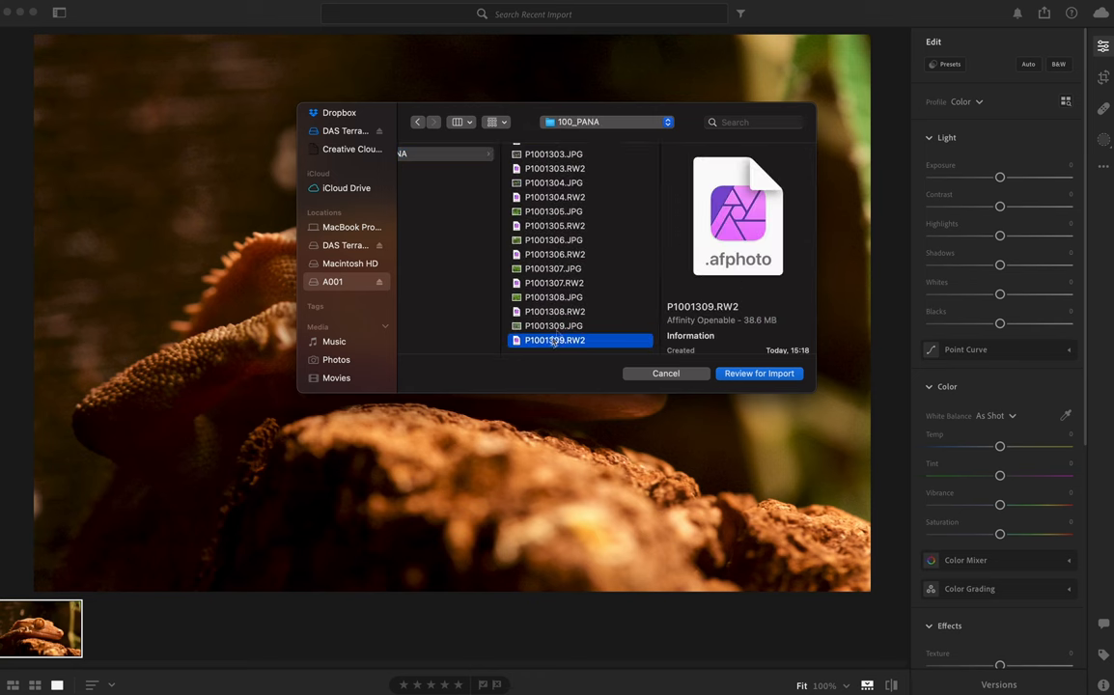
{"action": "left_click", "coordinate": [555, 254]}
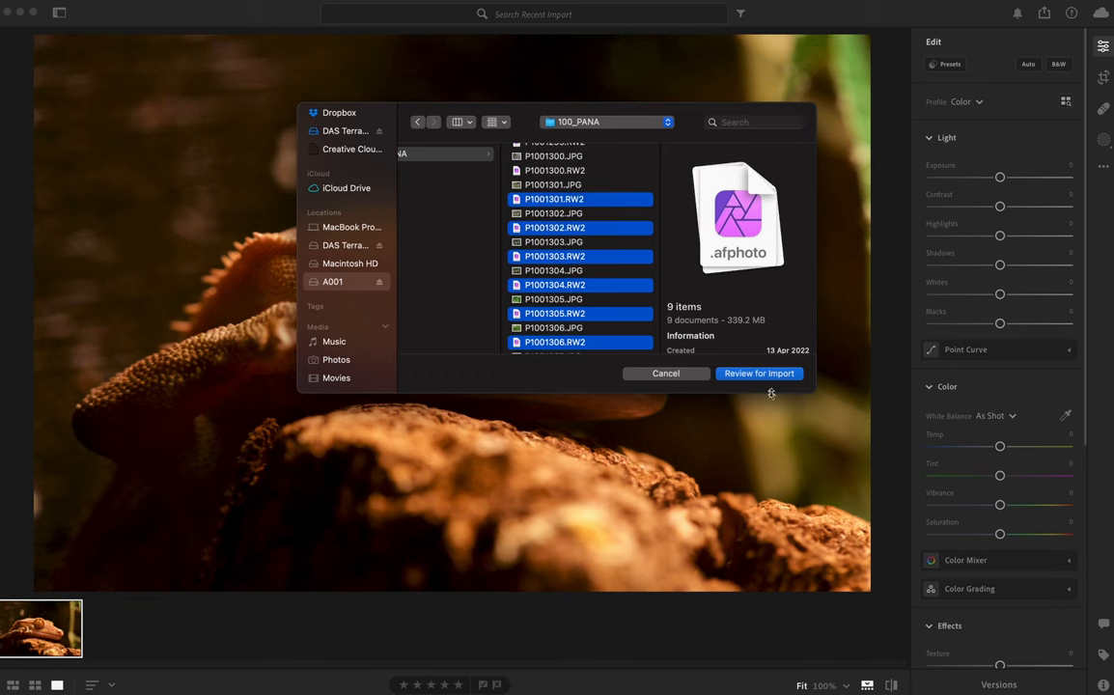
- Import the nine raw files and view both glass jar shots in the filmstrip
{"action": "left_click", "coordinate": [758, 374]}
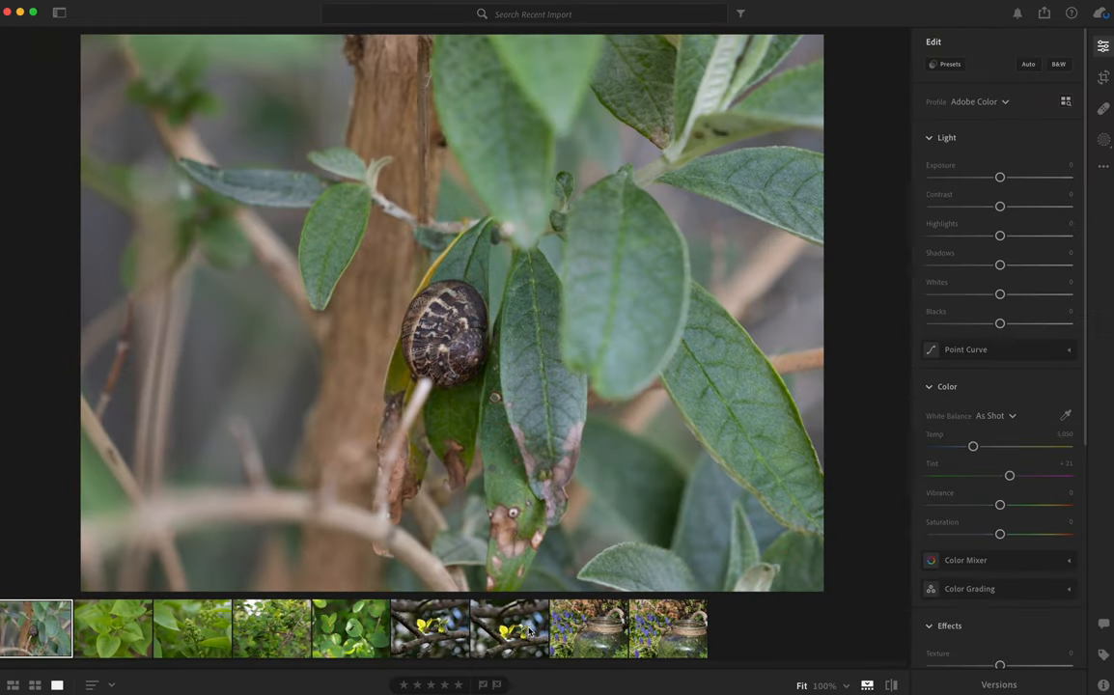
{"action": "left_click", "coordinate": [588, 629]}
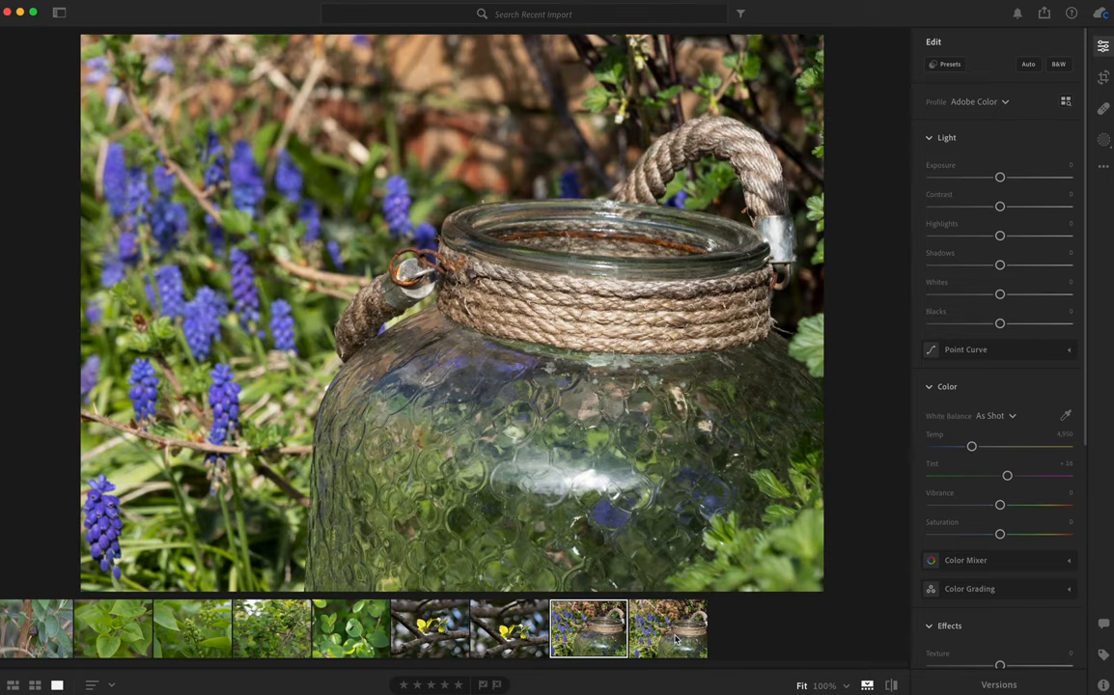
{"action": "left_click", "coordinate": [668, 628]}
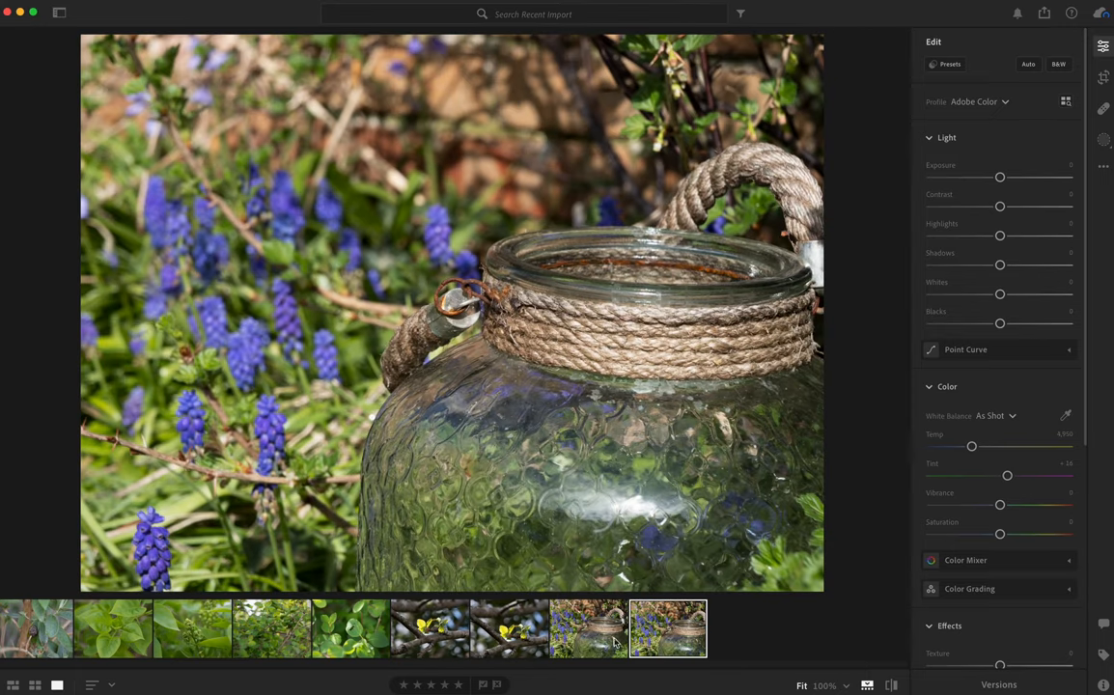
- Return to the first glass jar, then open the yellow-green leaves branch photo
{"action": "left_click", "coordinate": [588, 628]}
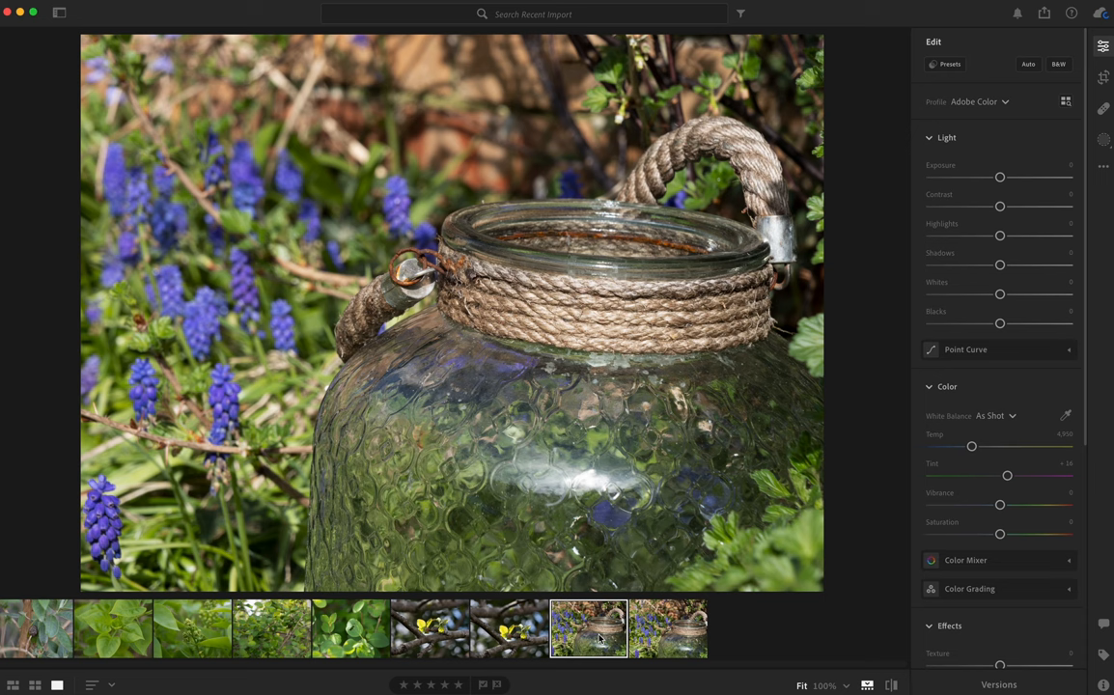
{"action": "mouse_move", "coordinate": [212, 627]}
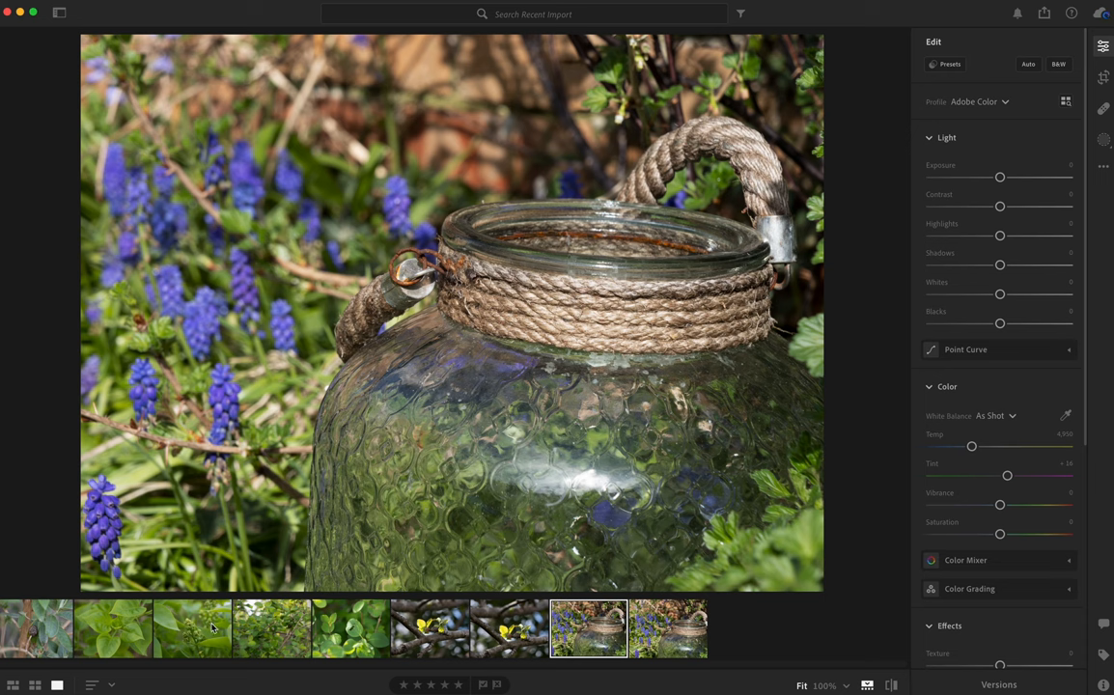
{"action": "mouse_move", "coordinate": [302, 644]}
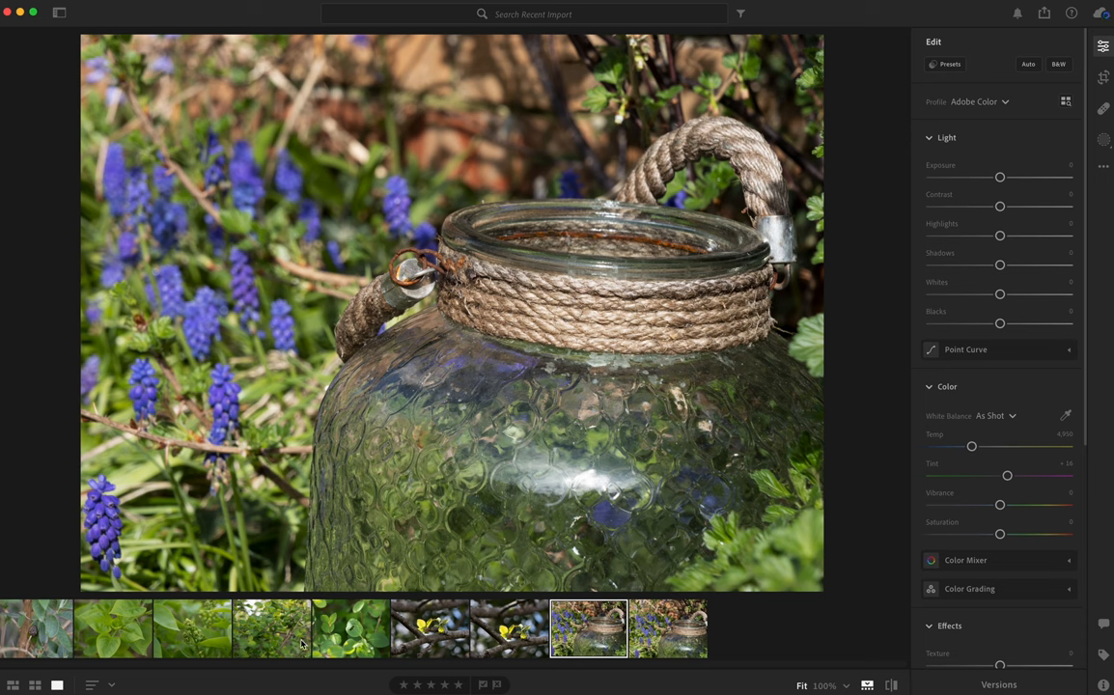
{"action": "mouse_move", "coordinate": [531, 632]}
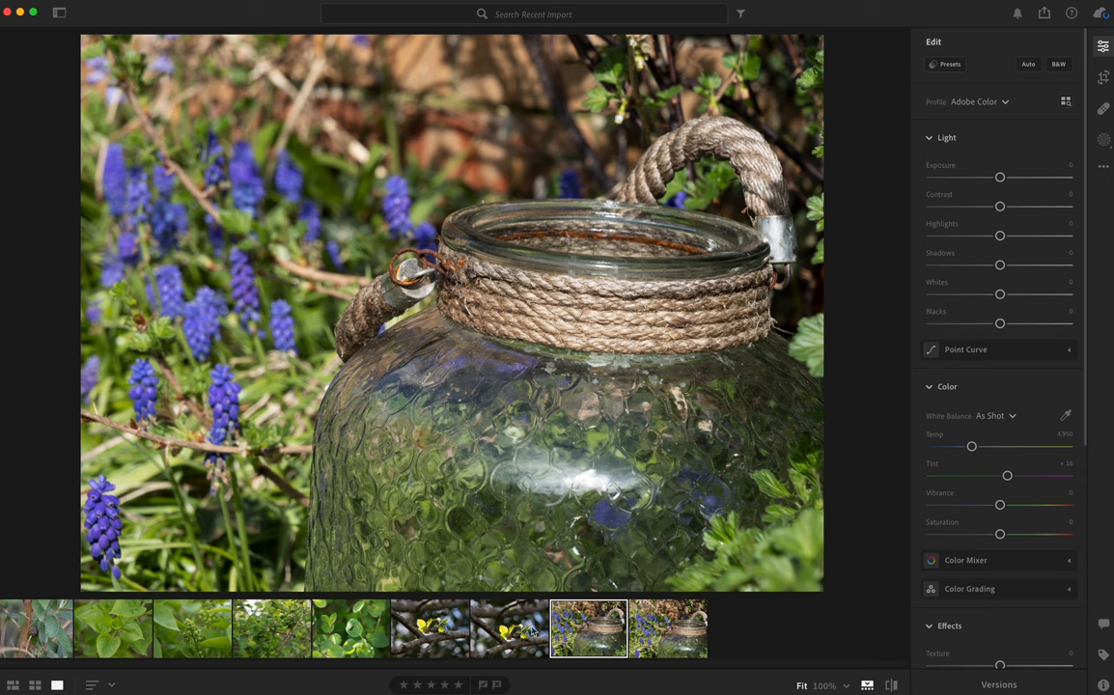
{"action": "mouse_move", "coordinate": [528, 629]}
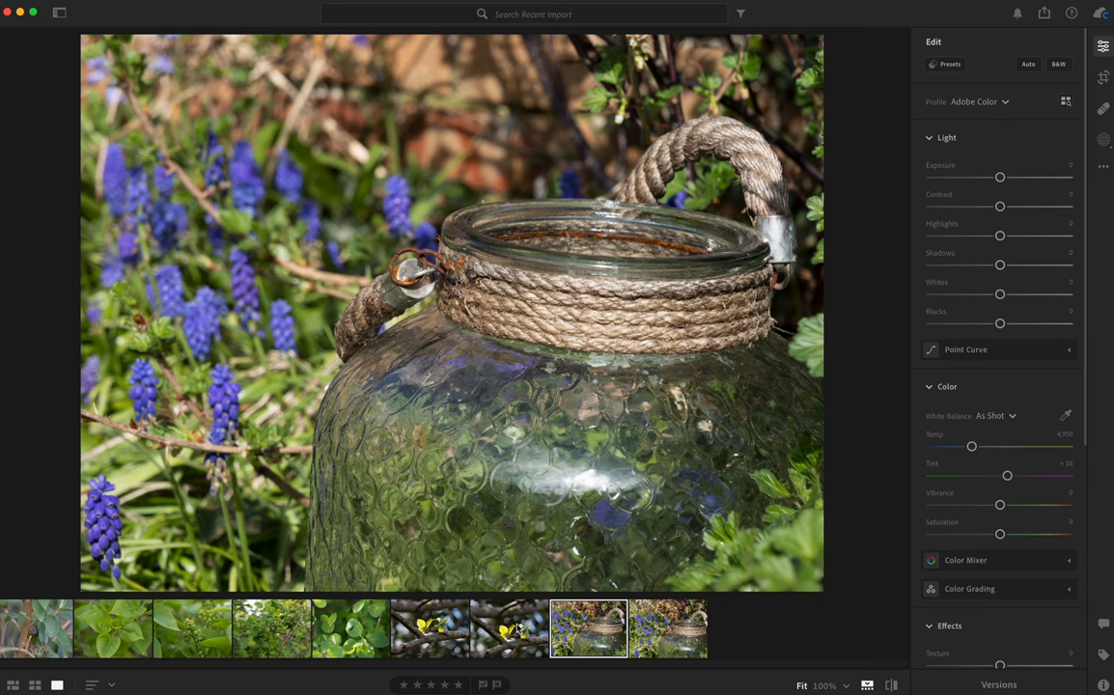
{"action": "left_click", "coordinate": [508, 628]}
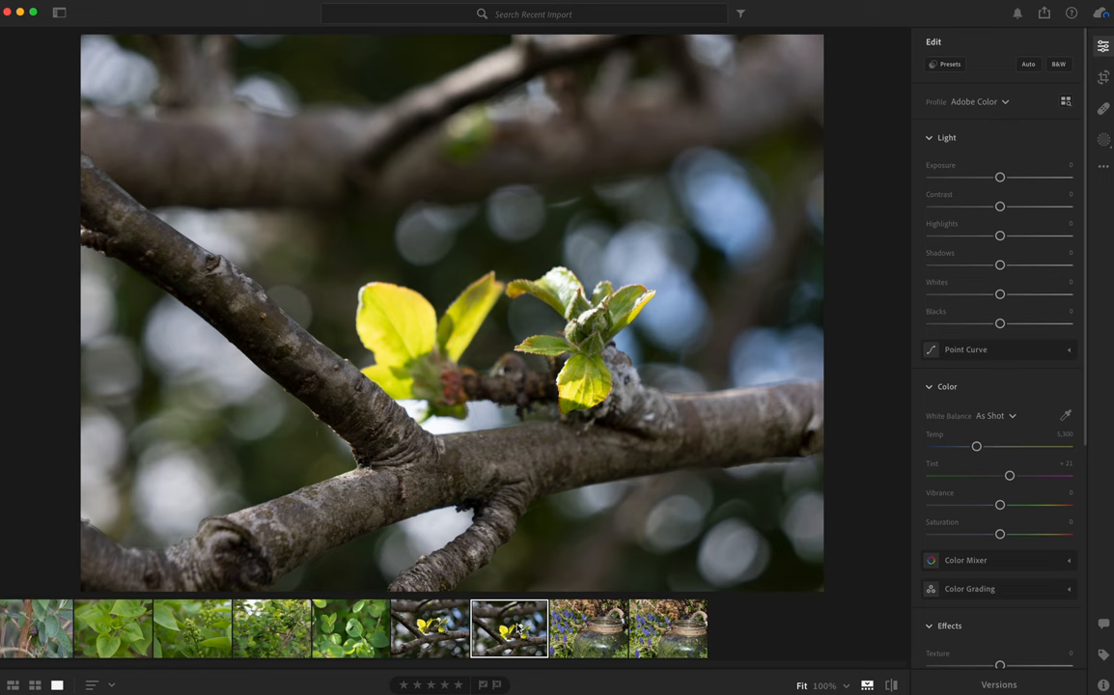